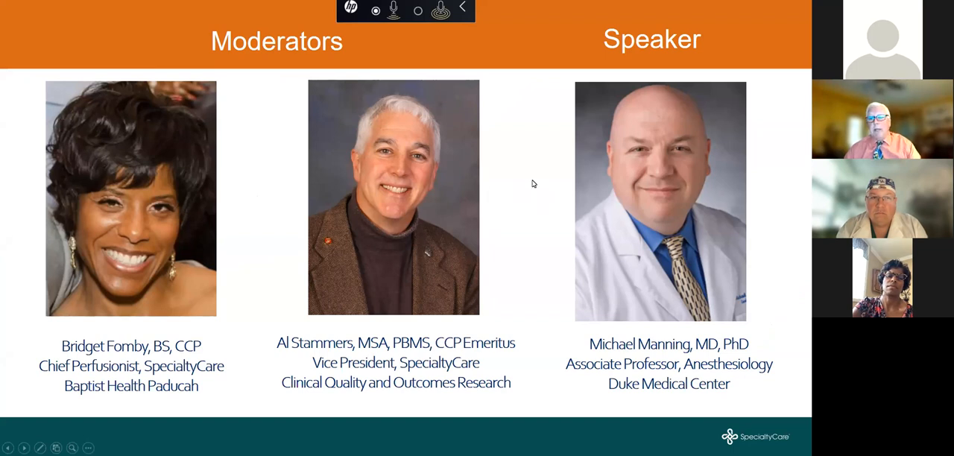
mouse_move(519, 191)
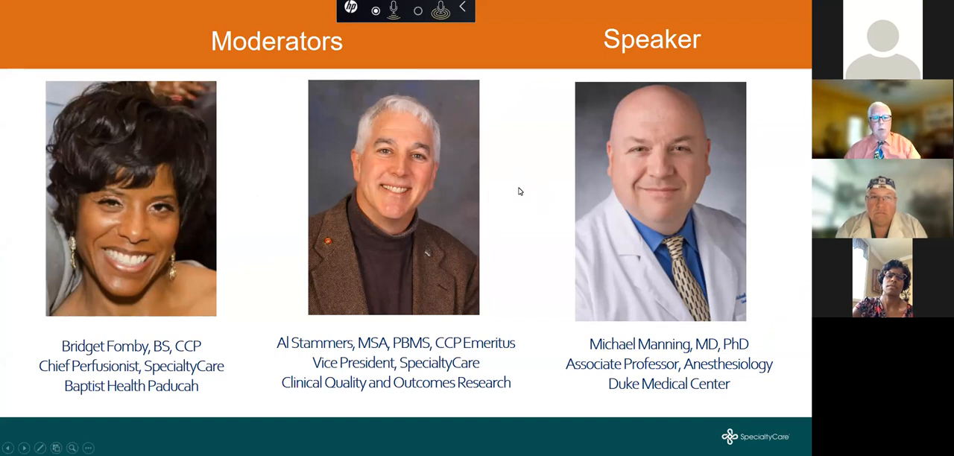
mouse_move(522, 179)
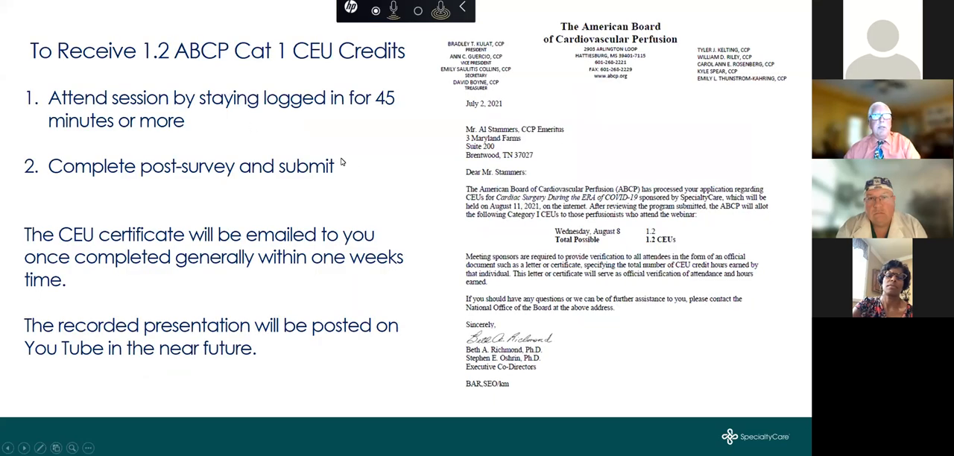
mouse_move(336, 130)
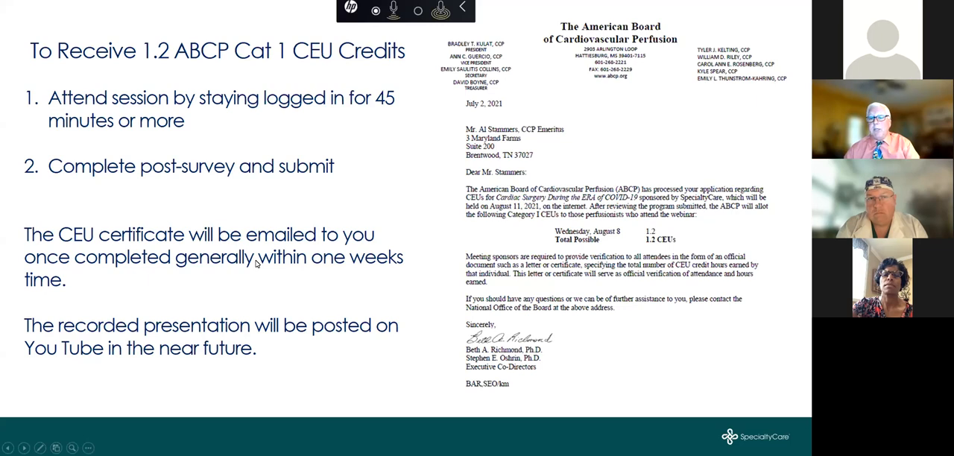
mouse_move(250, 271)
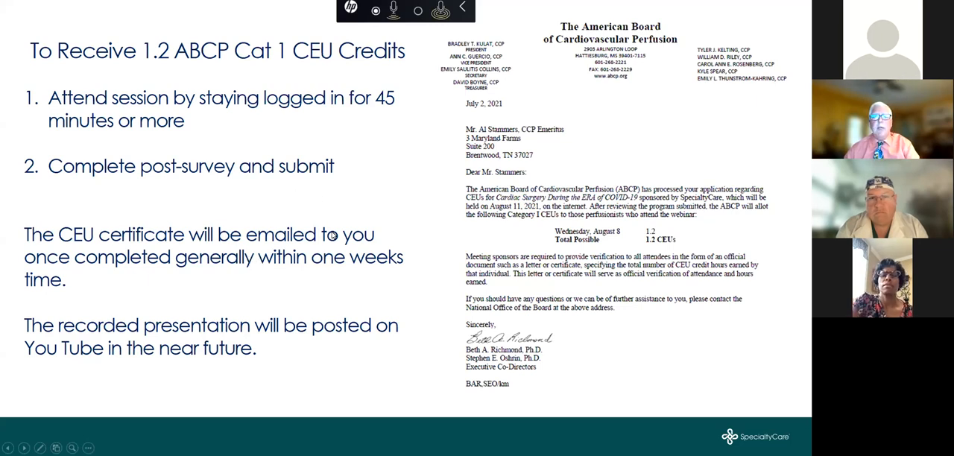
mouse_move(278, 205)
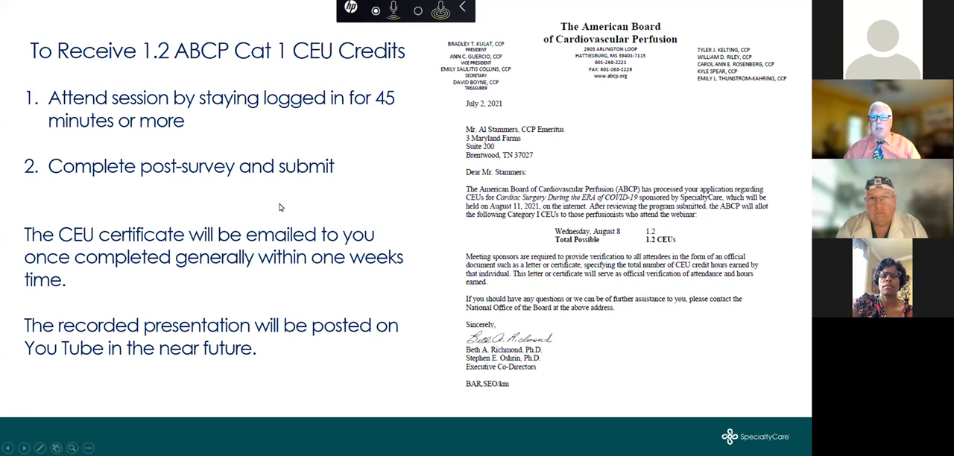
mouse_move(303, 199)
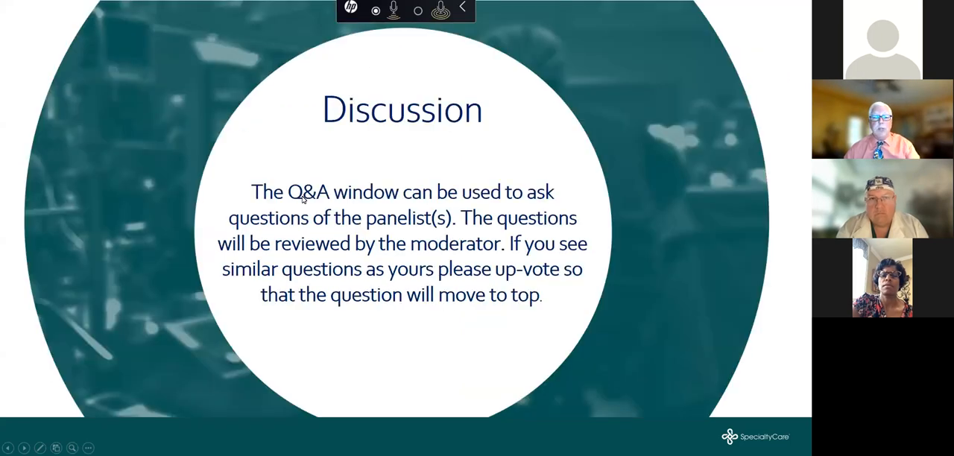
mouse_move(299, 190)
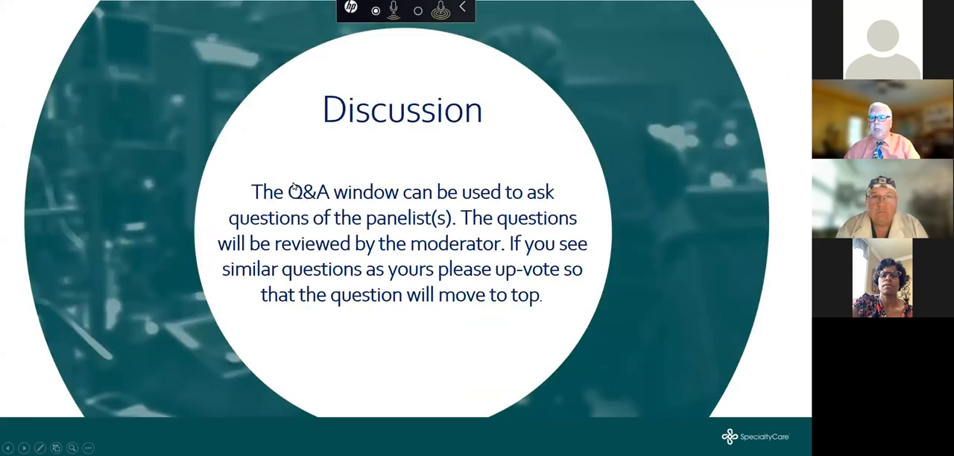
mouse_move(258, 163)
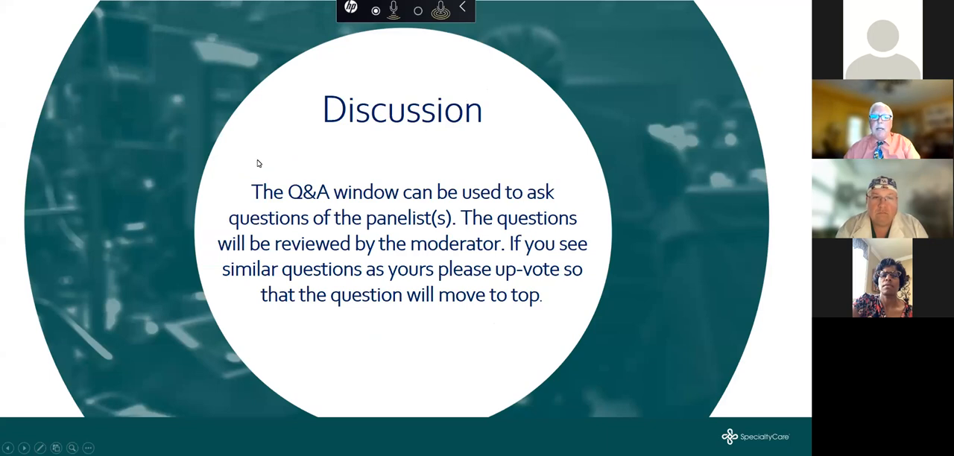
mouse_move(325, 227)
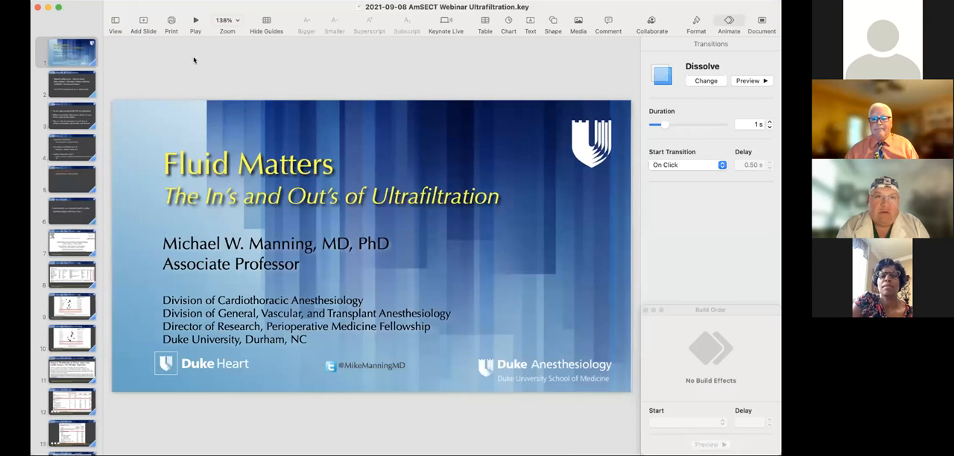
mouse_move(286, 77)
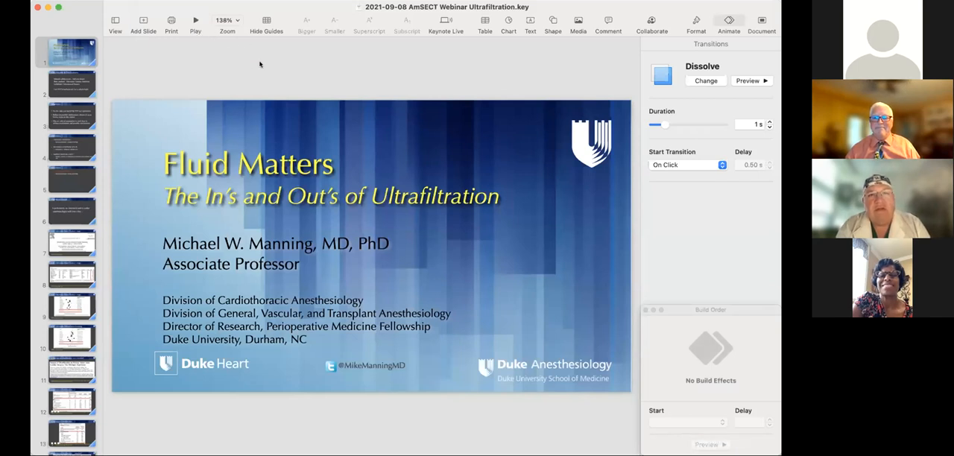
mouse_move(394, 65)
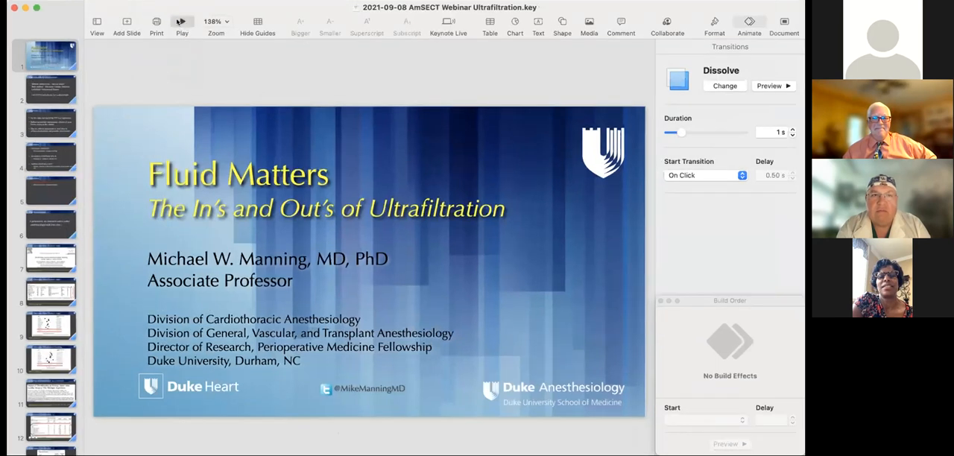
click(176, 21)
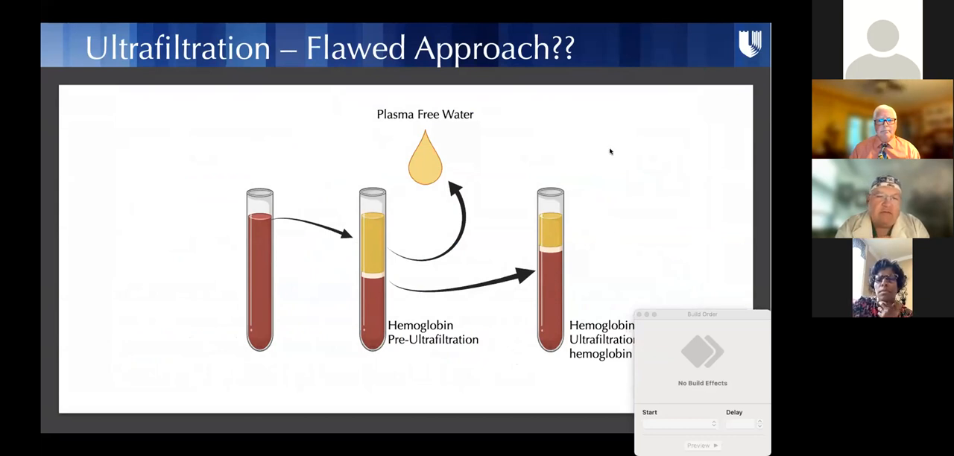
mouse_move(338, 280)
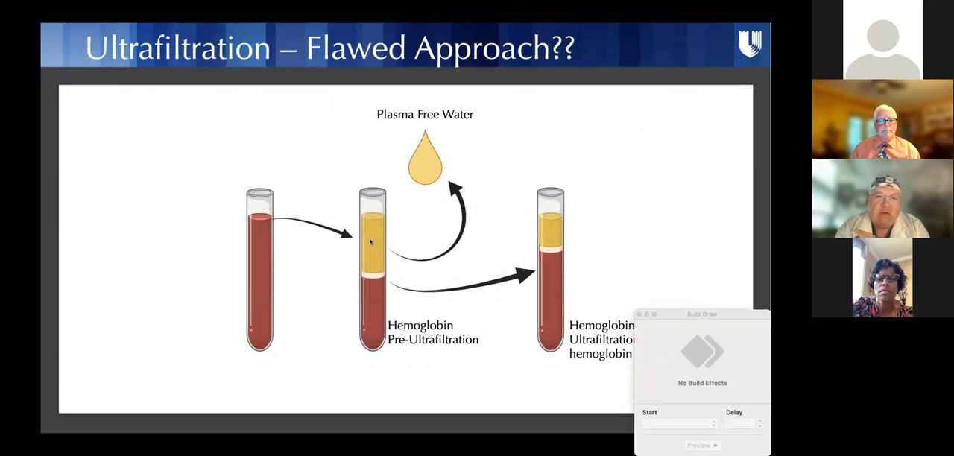
mouse_move(382, 230)
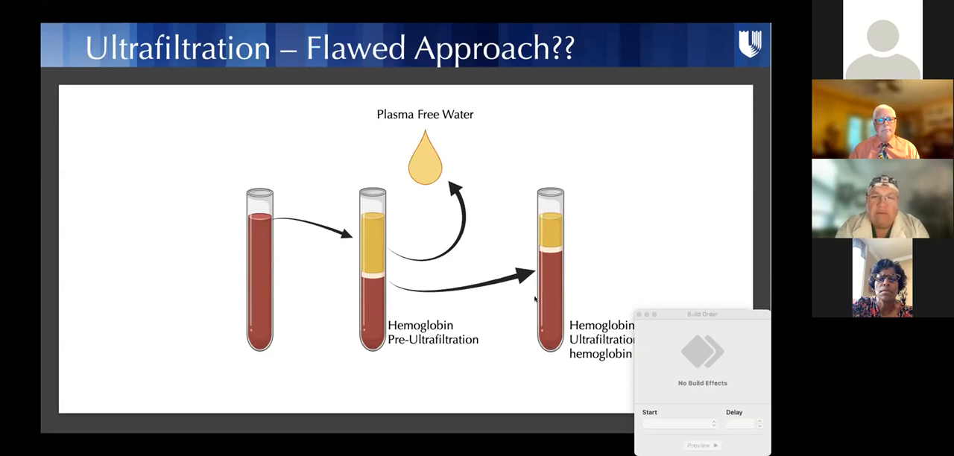
mouse_move(460, 195)
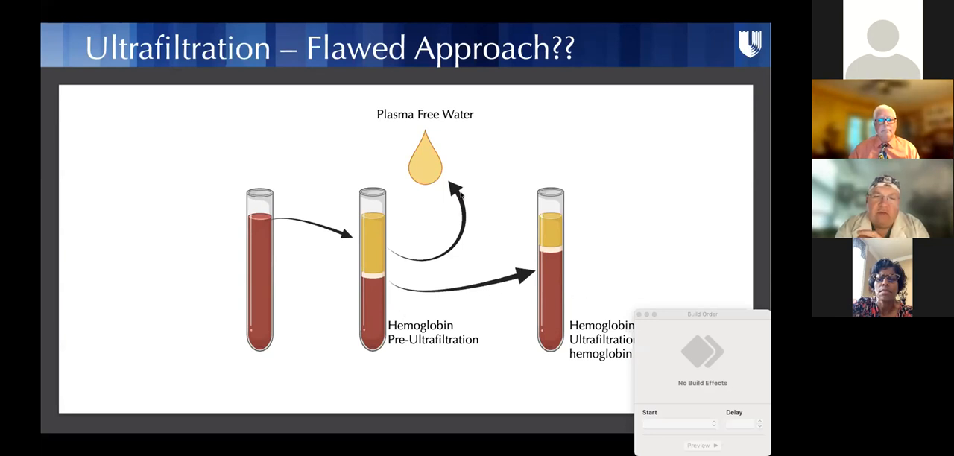
mouse_move(422, 174)
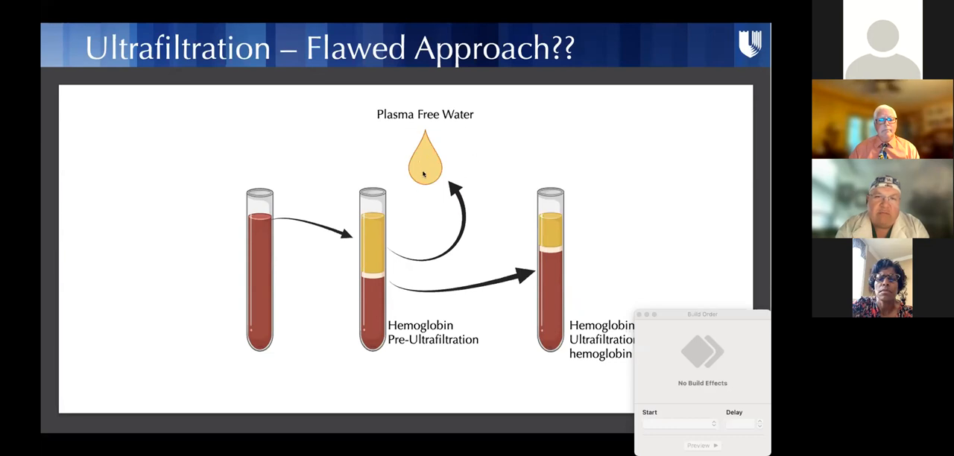
mouse_move(545, 301)
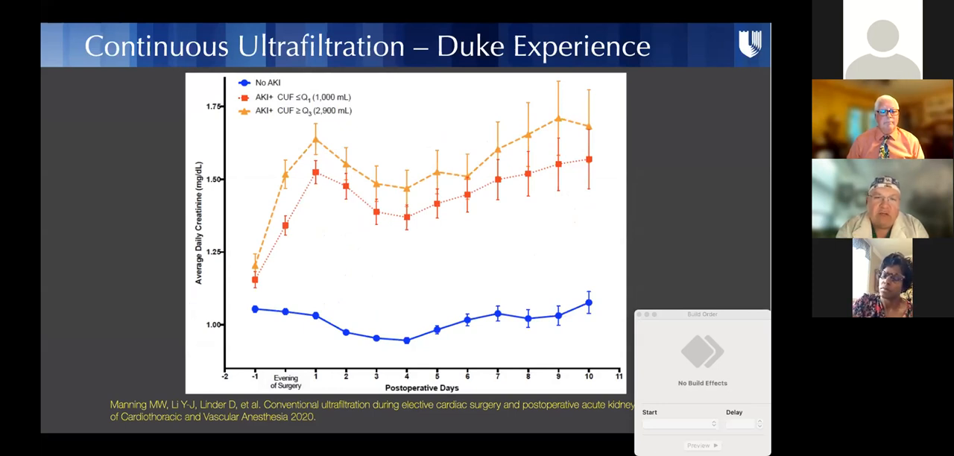
mouse_move(599, 239)
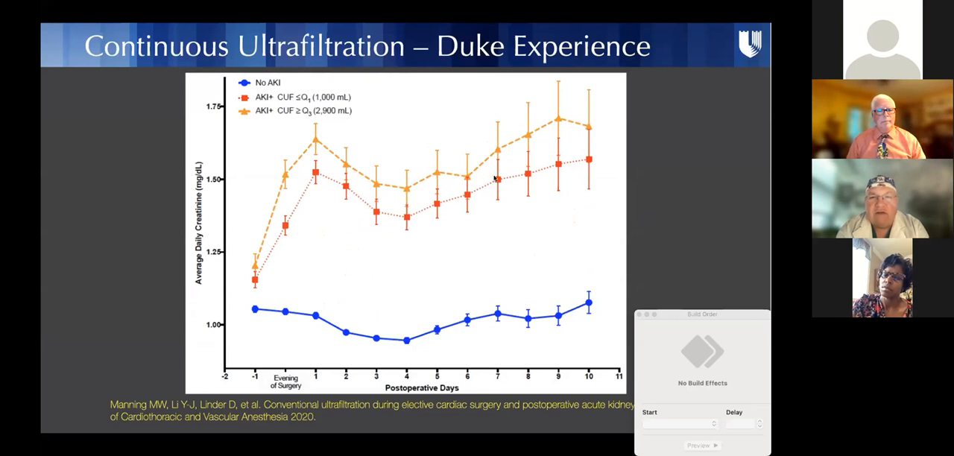
mouse_move(606, 163)
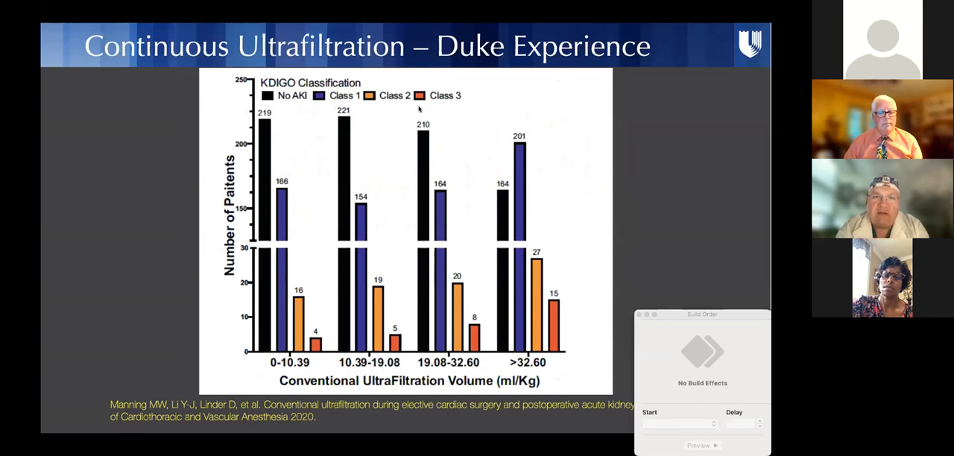
mouse_move(322, 313)
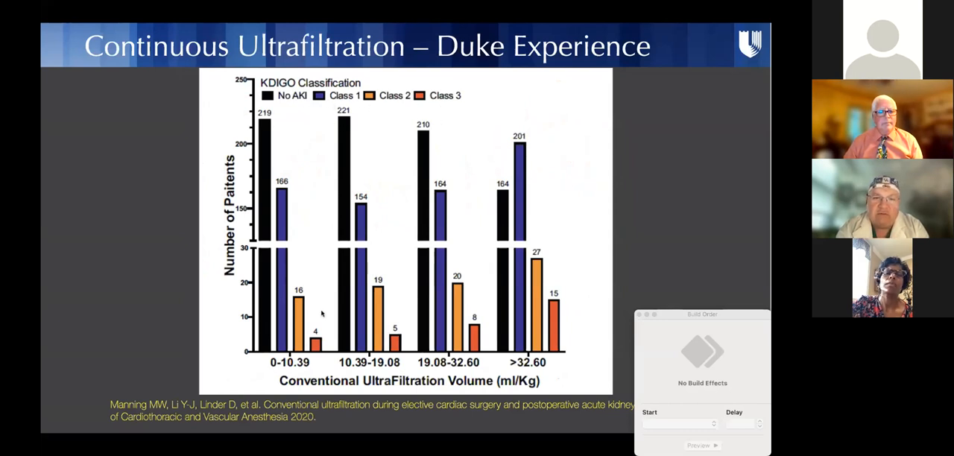
mouse_move(466, 352)
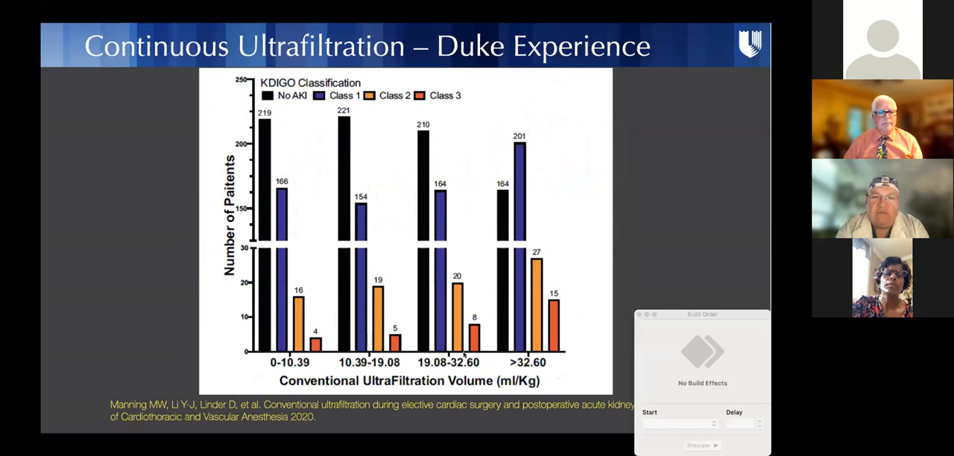
mouse_move(335, 331)
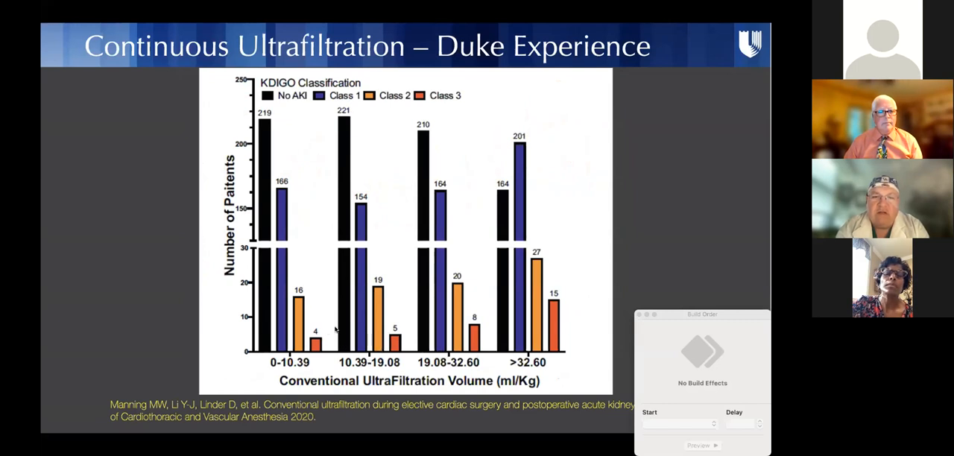
mouse_move(551, 260)
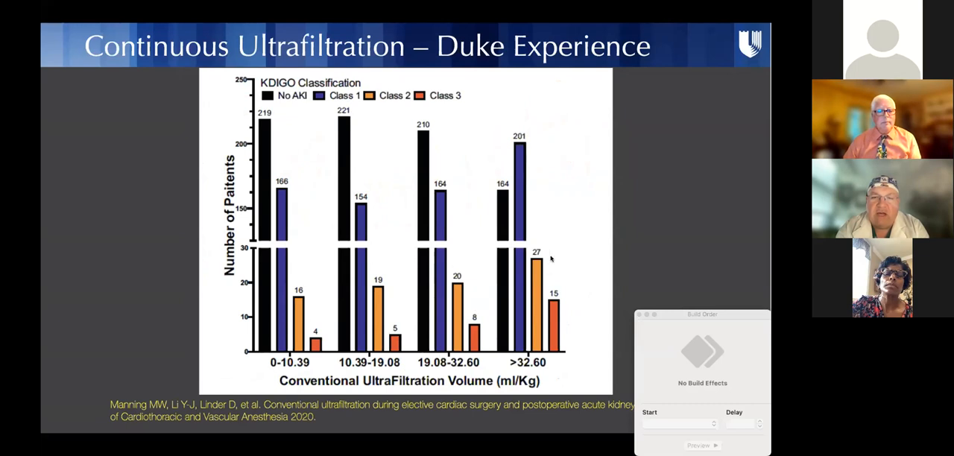
mouse_move(399, 217)
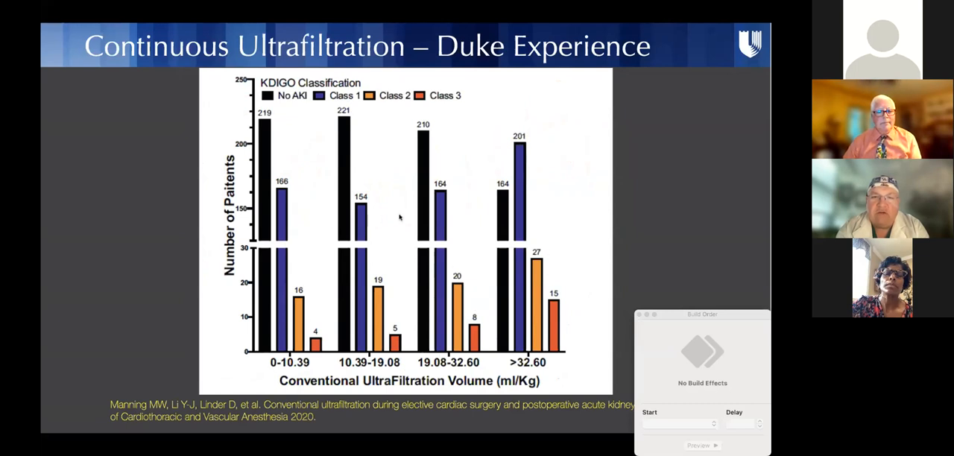
mouse_move(534, 152)
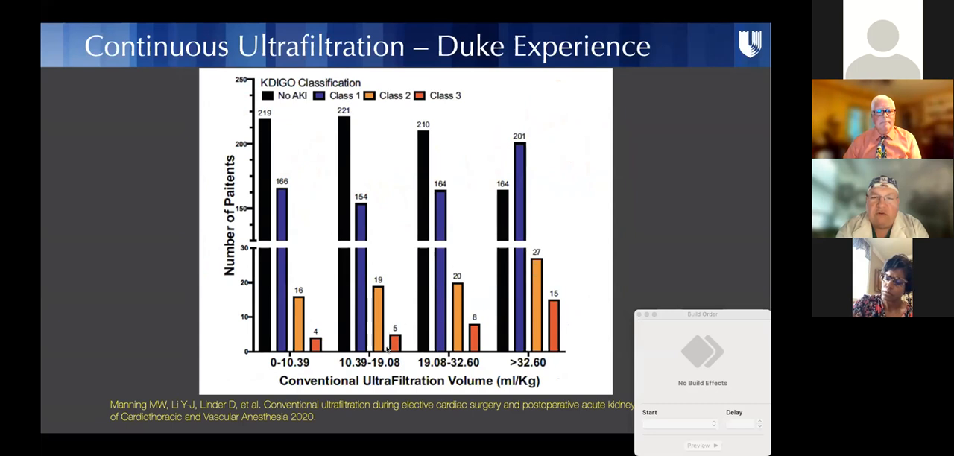
mouse_move(566, 294)
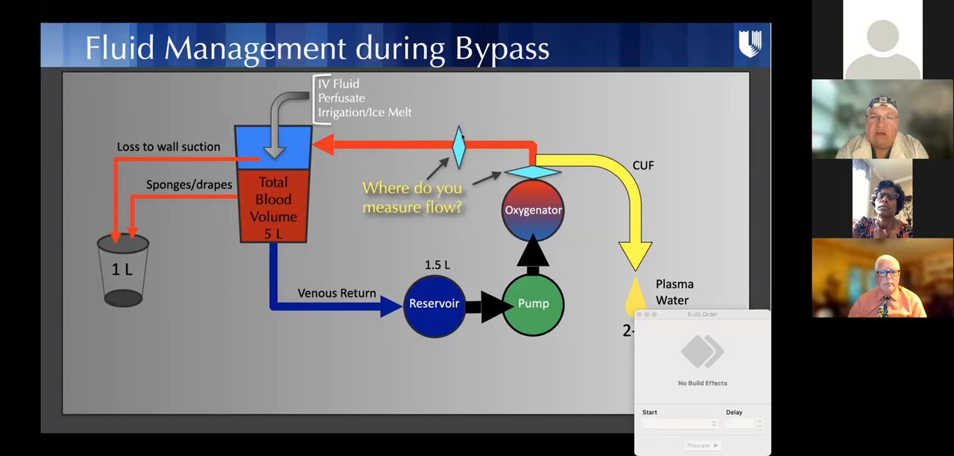
mouse_move(612, 185)
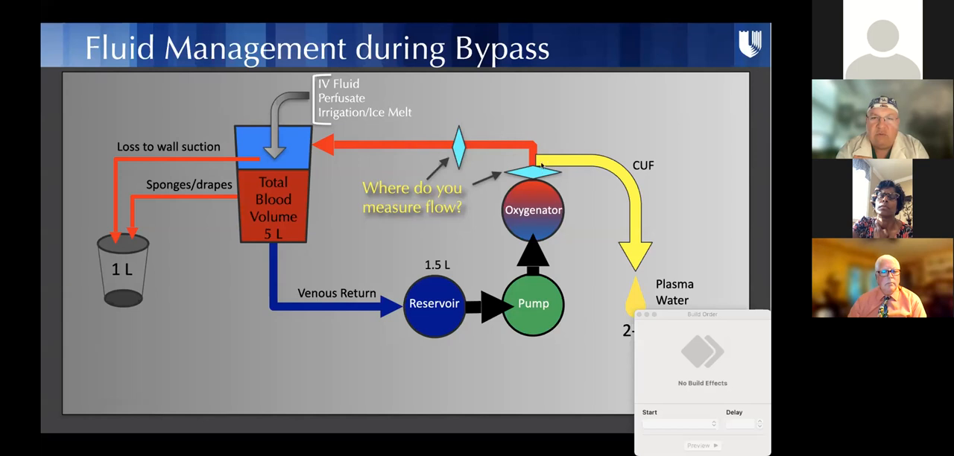
mouse_move(629, 241)
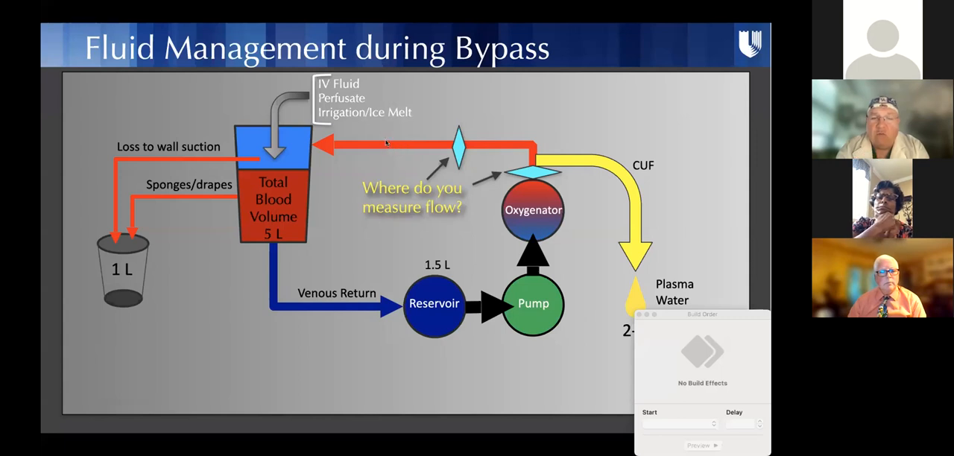
mouse_move(551, 164)
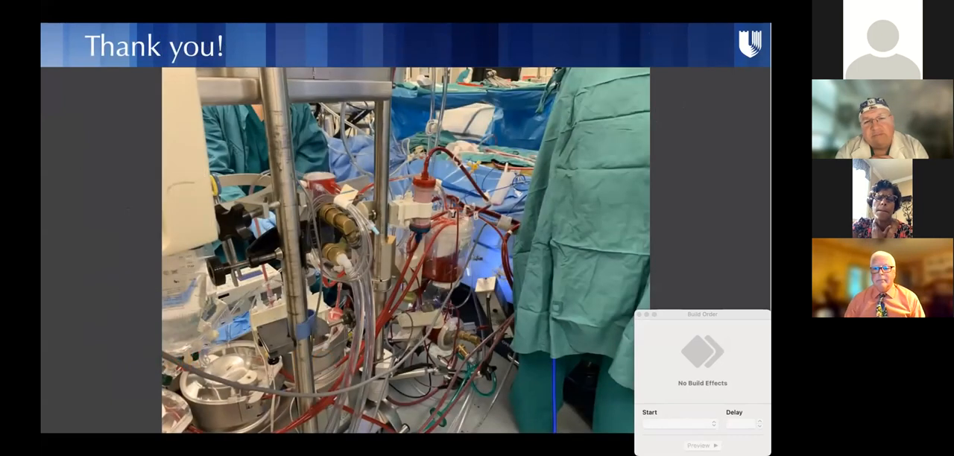
mouse_move(489, 51)
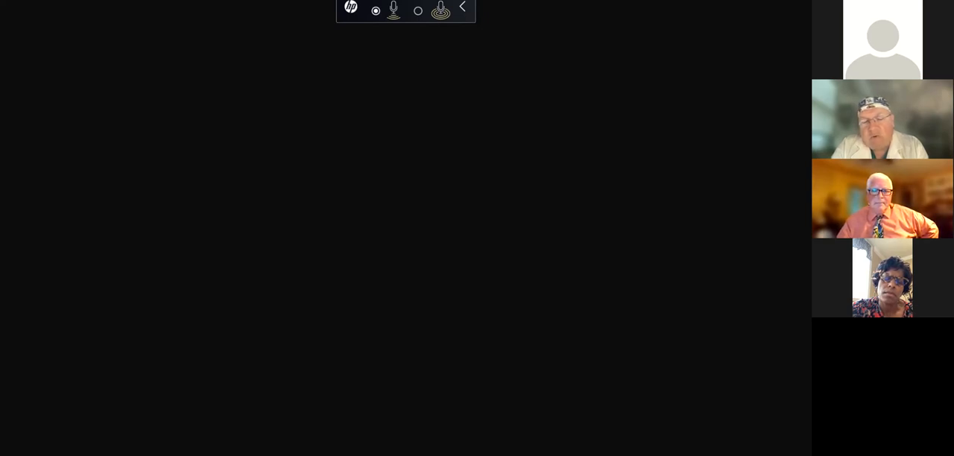
mouse_move(781, 397)
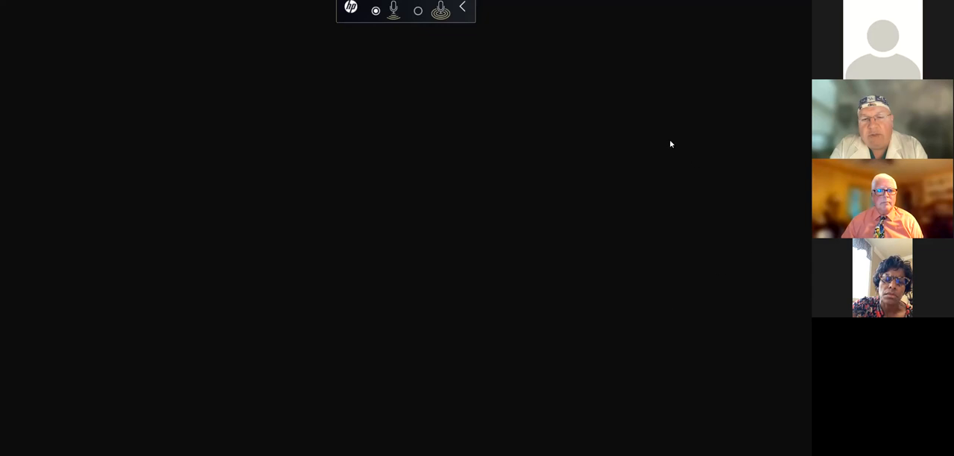
mouse_move(537, 117)
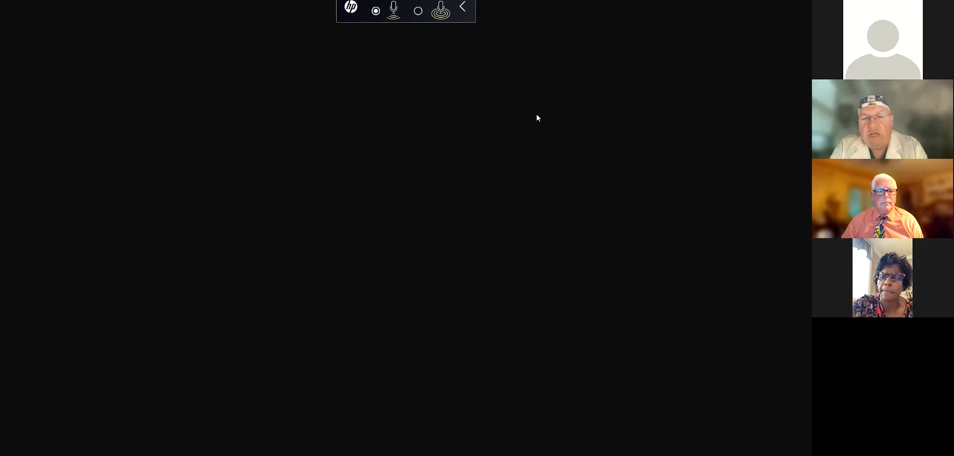
mouse_move(549, 129)
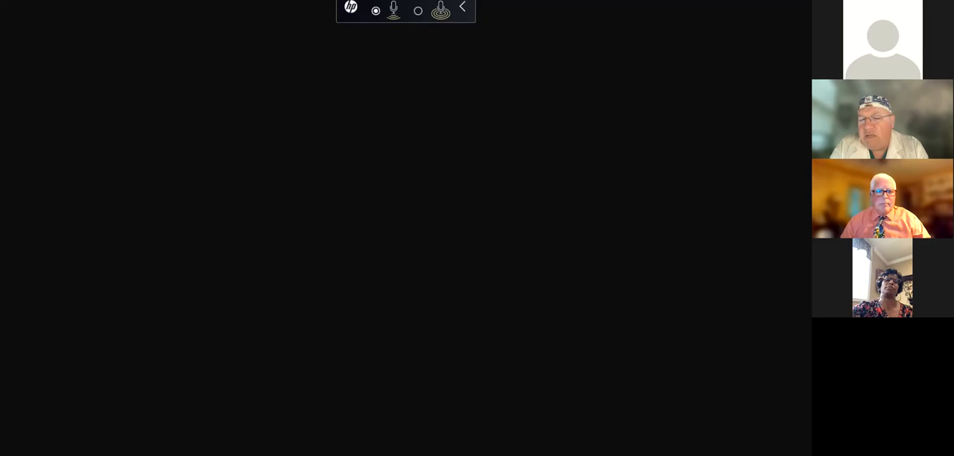
mouse_move(741, 229)
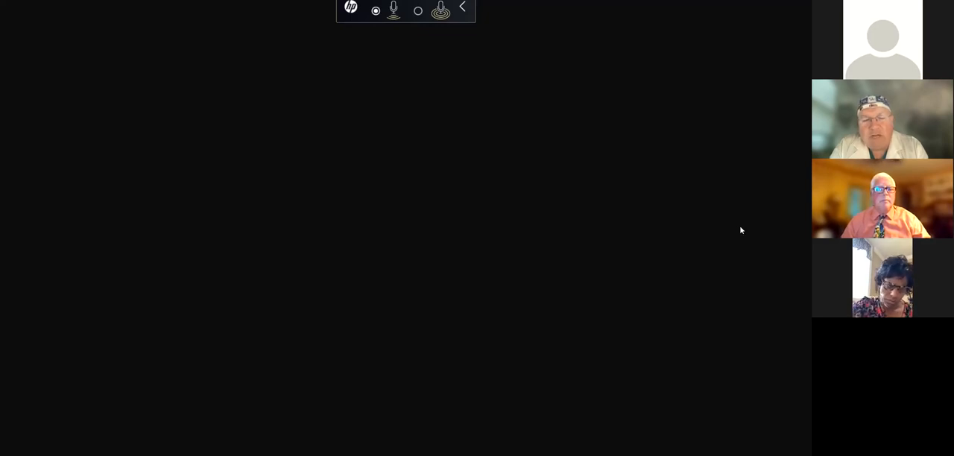
mouse_move(698, 218)
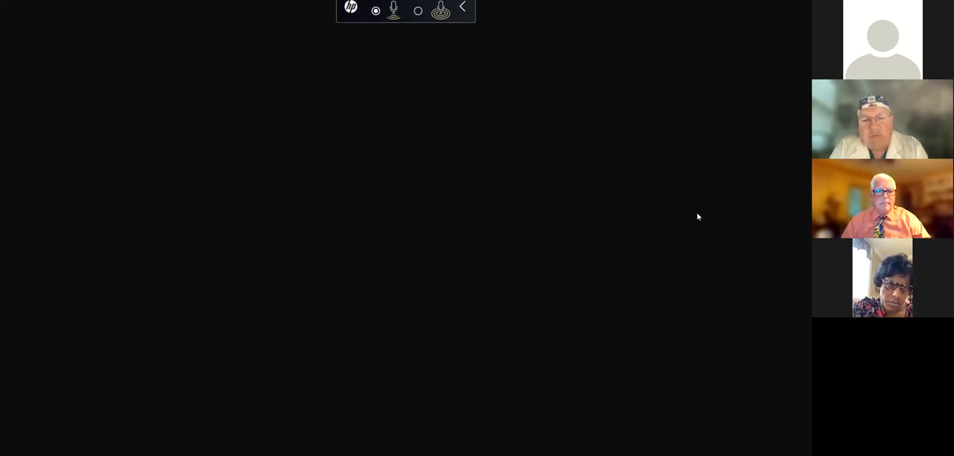
mouse_move(669, 218)
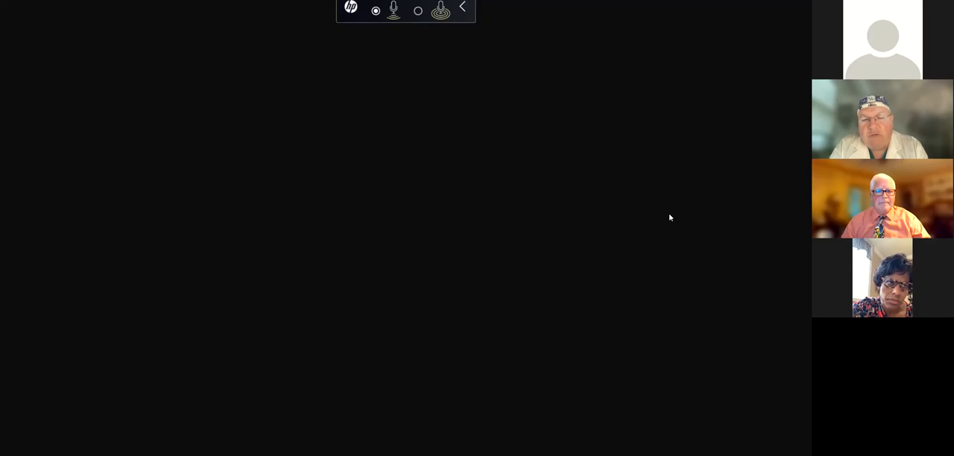